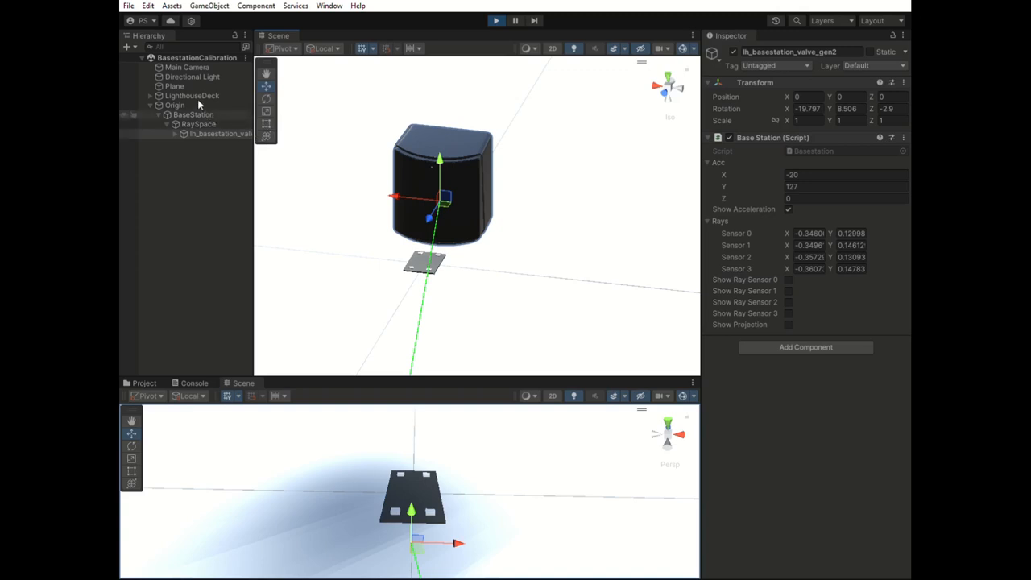
# Select the BaseStation object in the Hierarchy
pyautogui.click(194, 114)
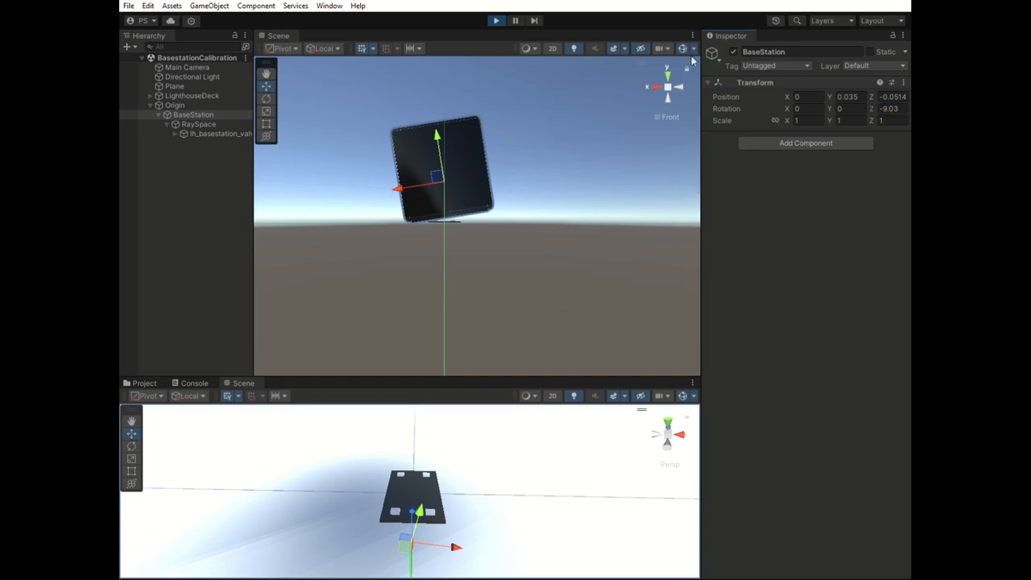
pyautogui.moveTo(657, 81)
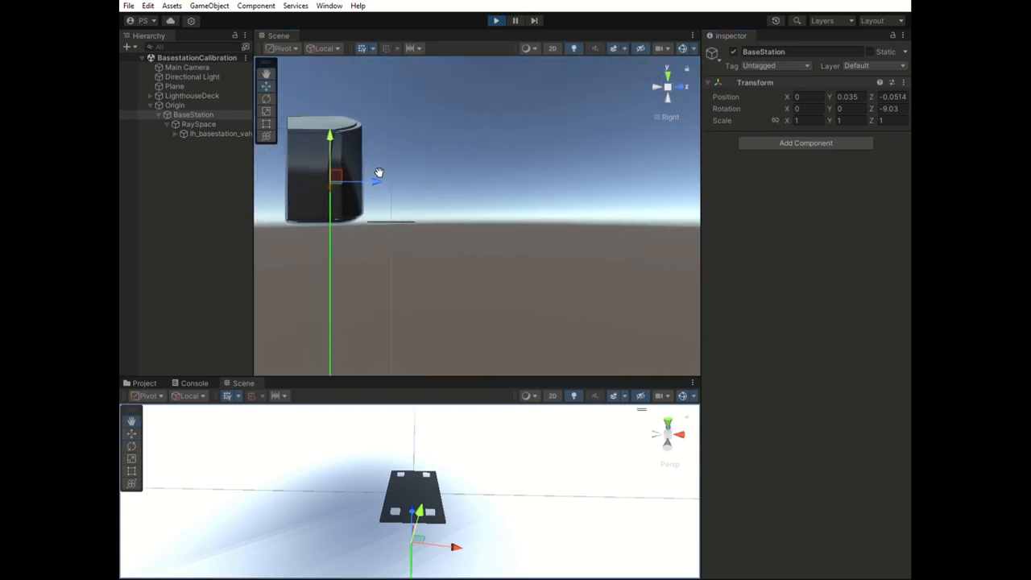
# Pan to center the base station and select the lh_basestation_valve_gen2 model
pyautogui.moveTo(379, 173); pyautogui.dragTo(576, 199)
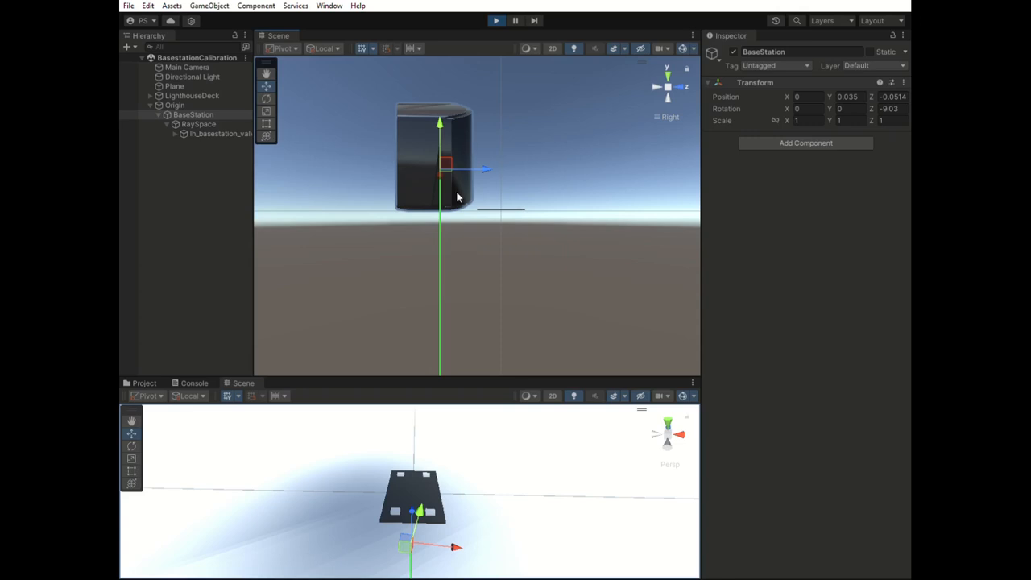
pyautogui.moveTo(290, 232)
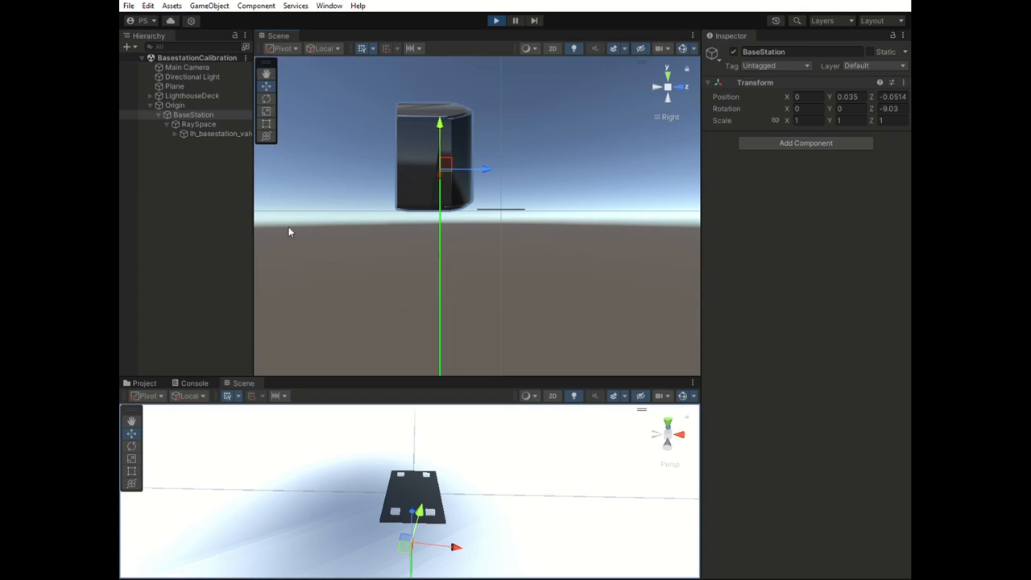
pyautogui.click(220, 133)
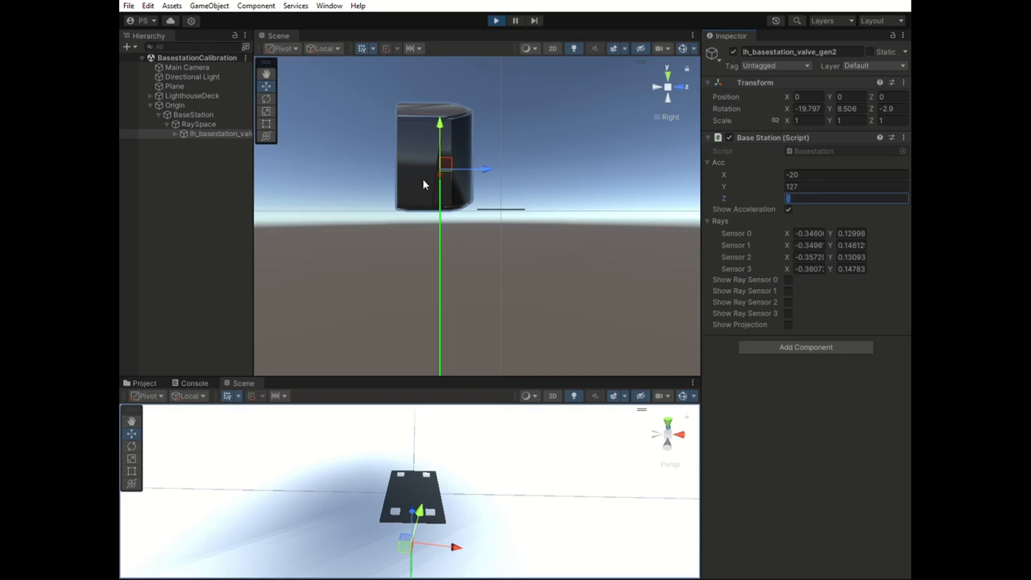
pyautogui.moveTo(501, 212)
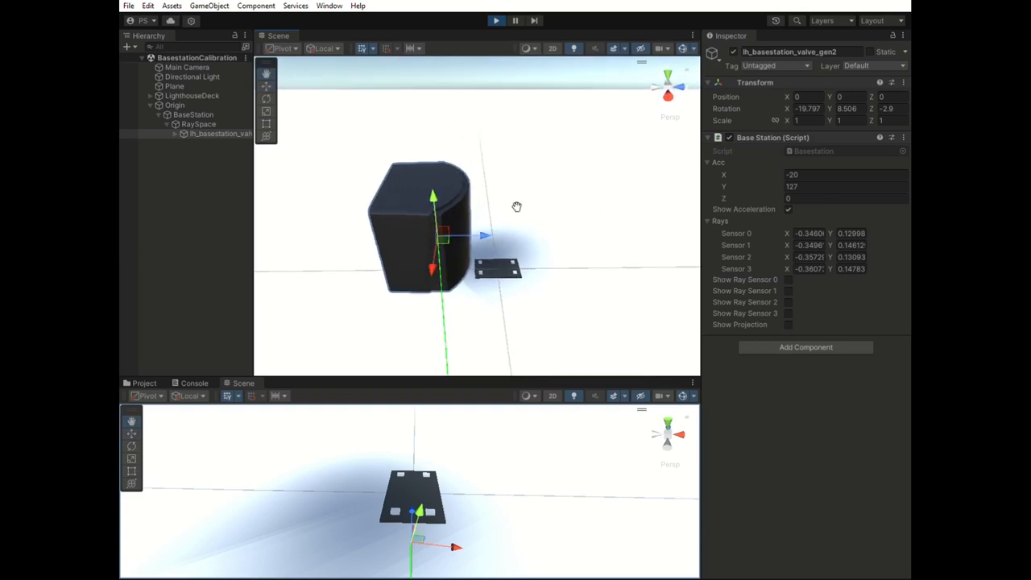
# Turn on the sensor 0 ray and the projection, then hide the sensor rays
pyautogui.click(788, 209)
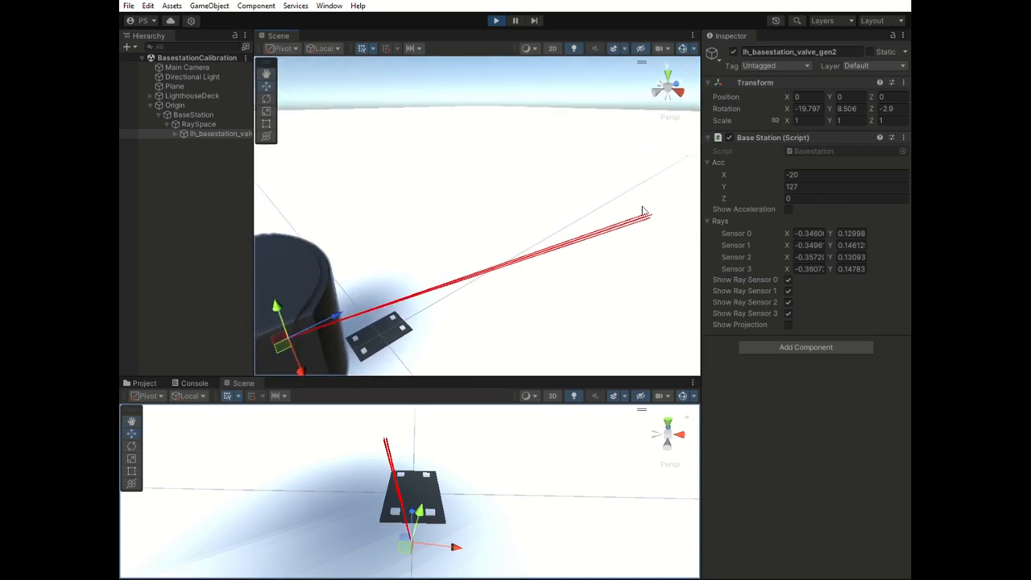
pyautogui.moveTo(313, 327)
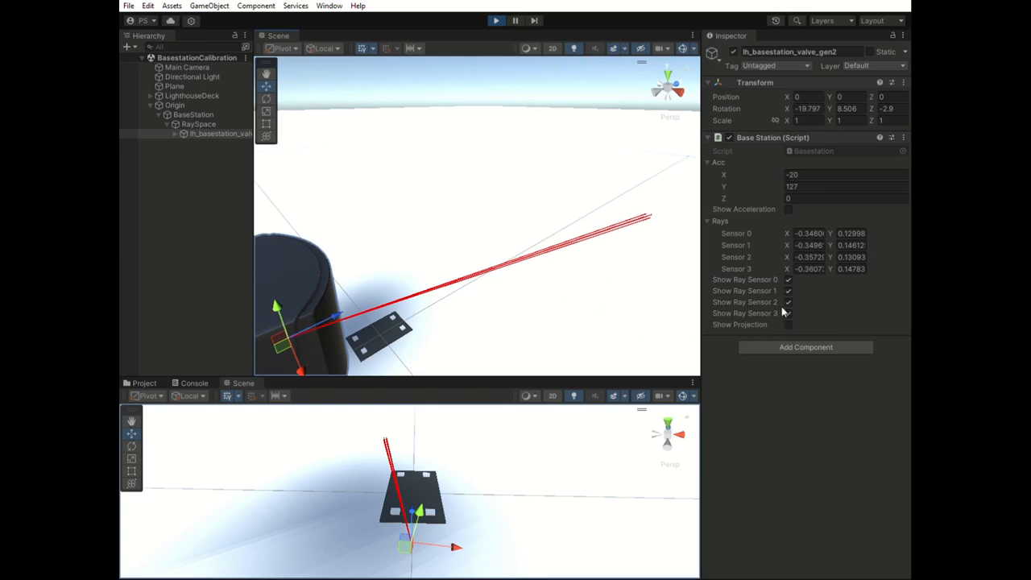
pyautogui.click(788, 324)
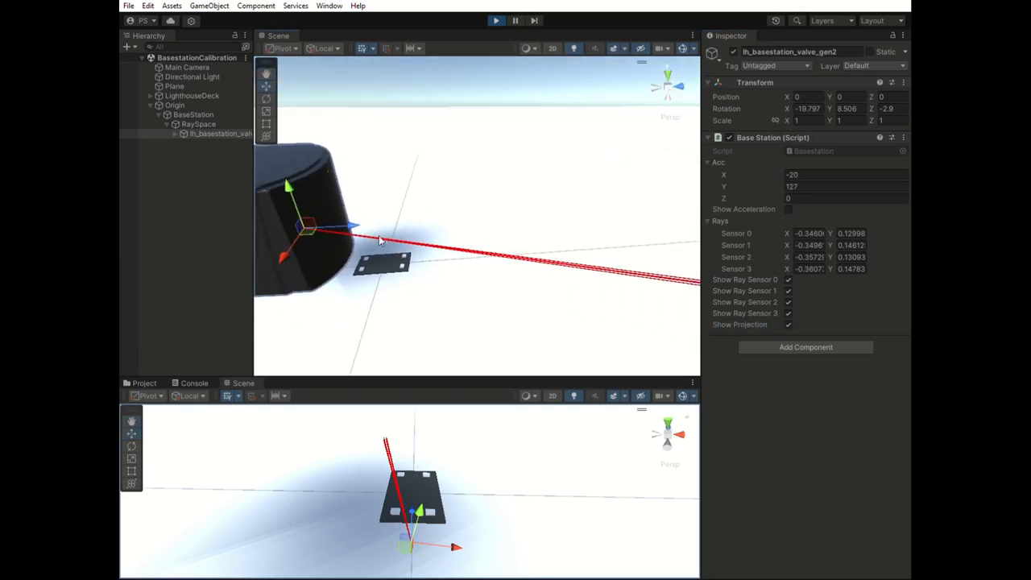
pyautogui.moveTo(415, 332)
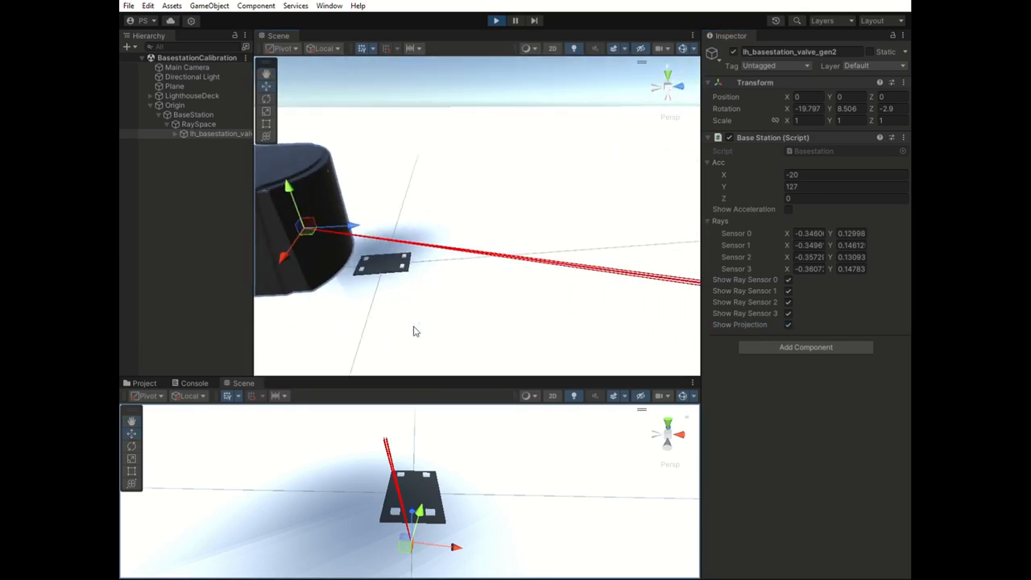
pyautogui.moveTo(563, 335)
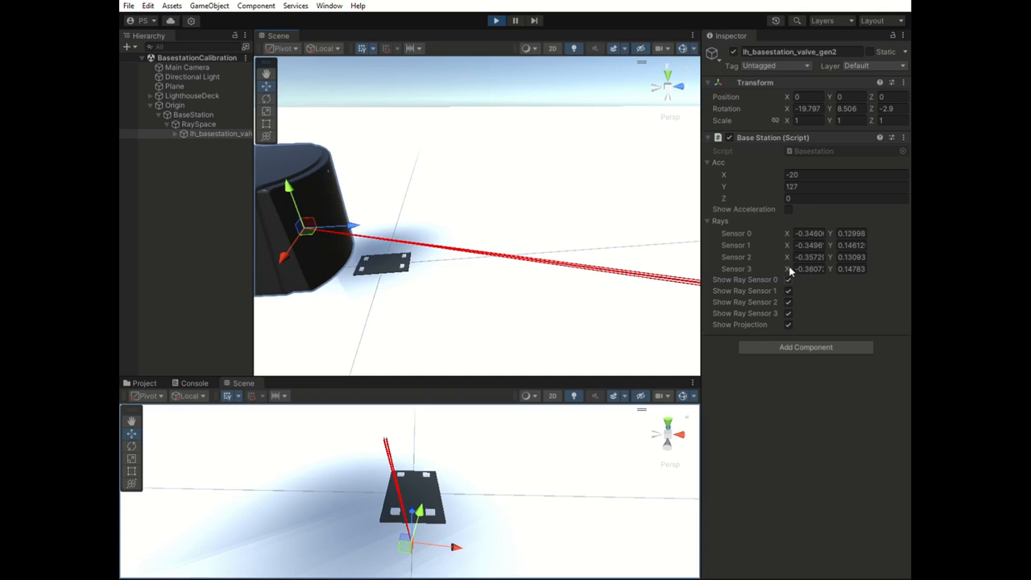
pyautogui.click(788, 280)
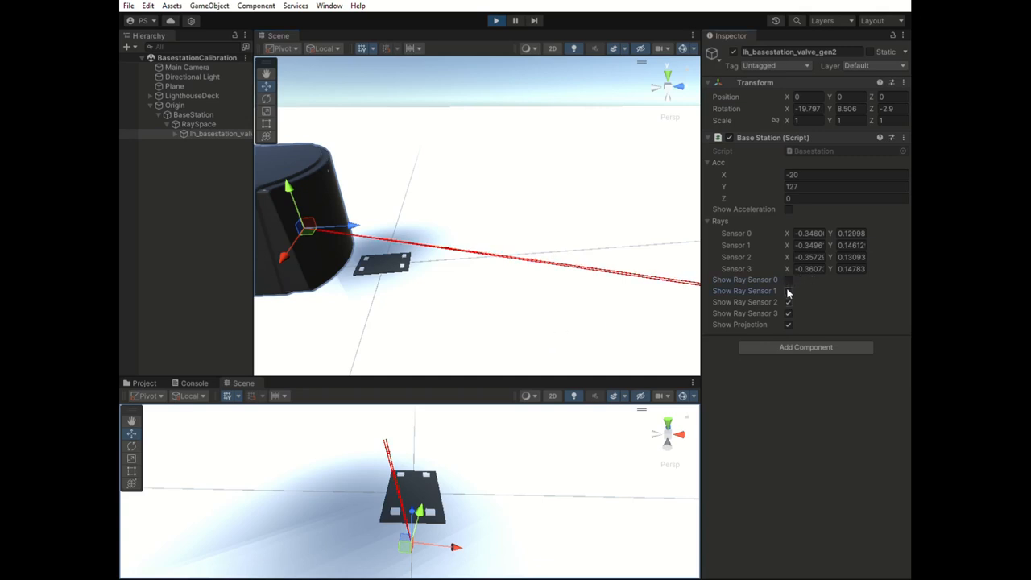
pyautogui.click(788, 280)
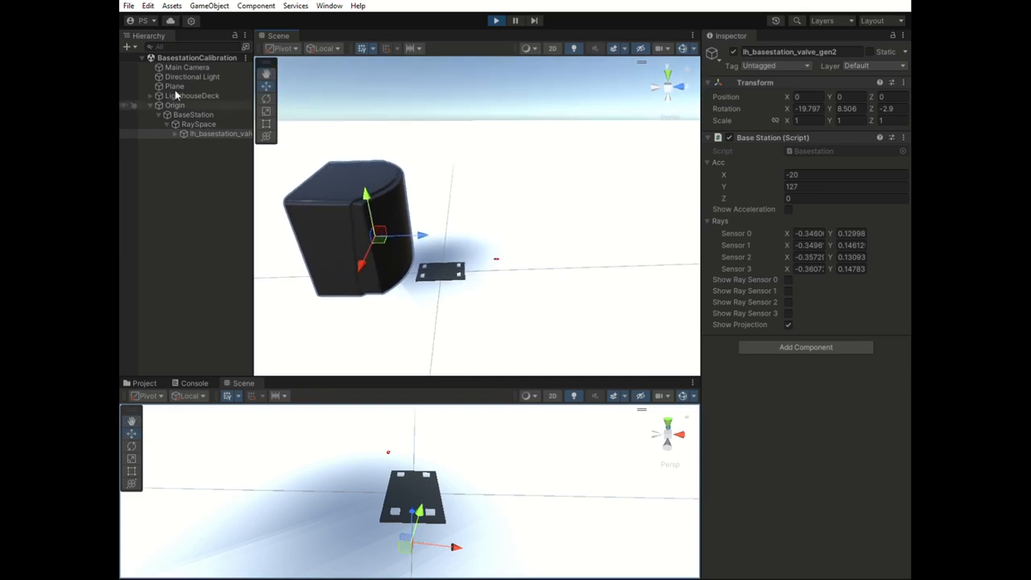
# Select BaseStation in the Hierarchy to reposition it
pyautogui.click(192, 115)
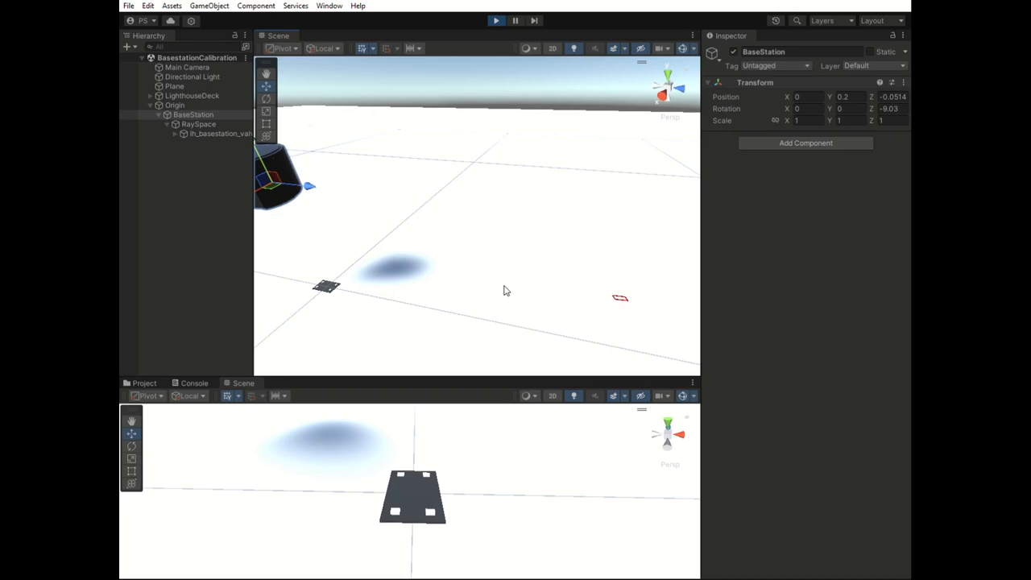
pyautogui.moveTo(187, 145)
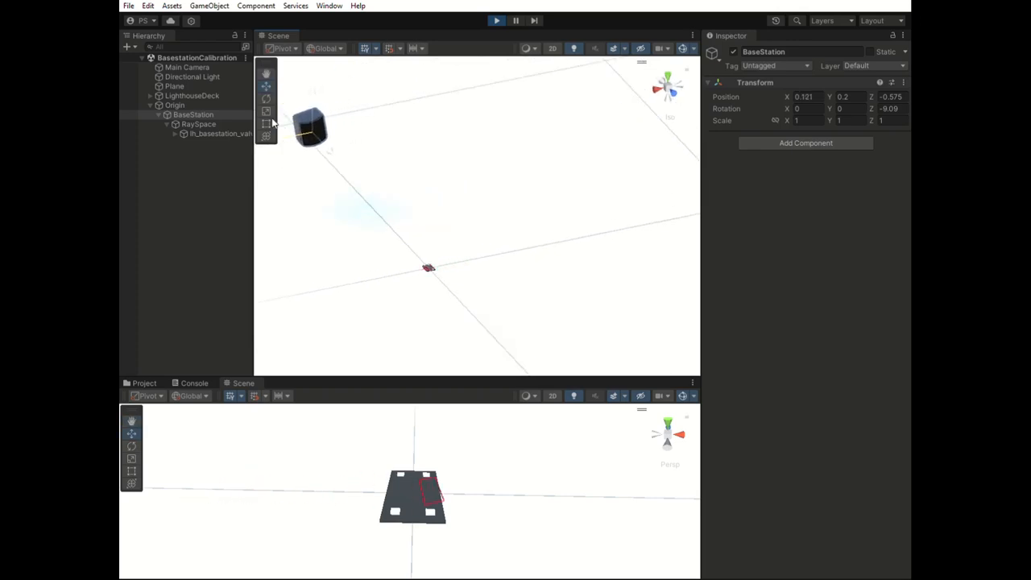
# Nudge BaseStation to X 0.11, Z -0.579, centering the red rectangle on the deck
pyautogui.moveTo(310, 129); pyautogui.dragTo(322, 133)
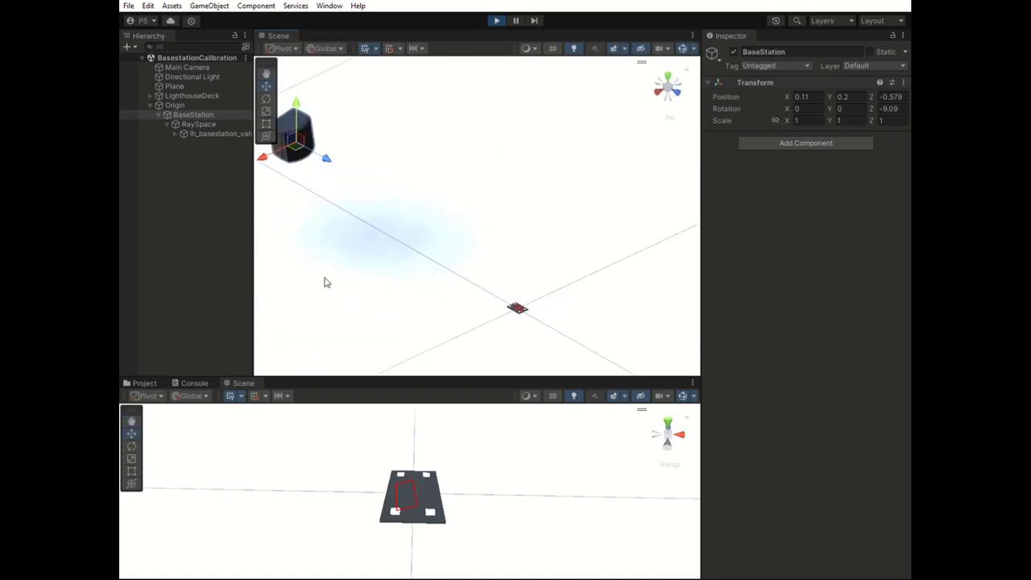
pyautogui.moveTo(435, 326)
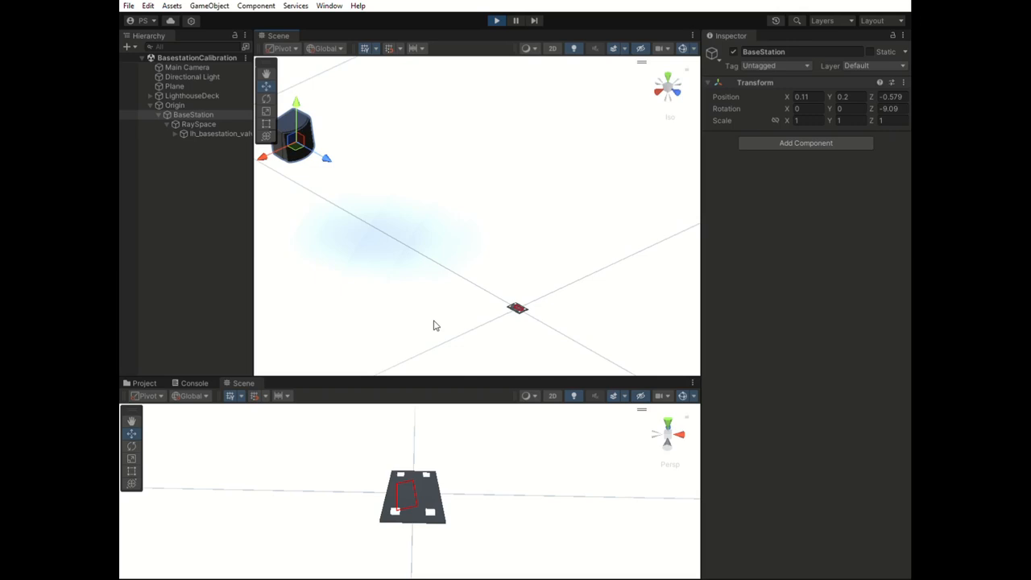
# Select the Origin parent object, then the BaseStation object
pyautogui.click(175, 105)
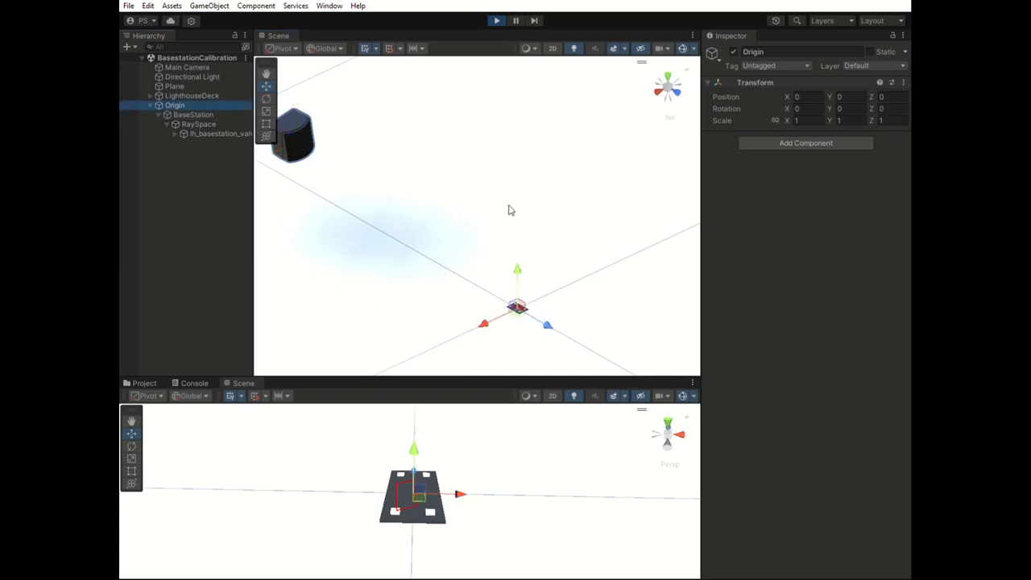
pyautogui.moveTo(548, 215)
pyautogui.write('8.32')
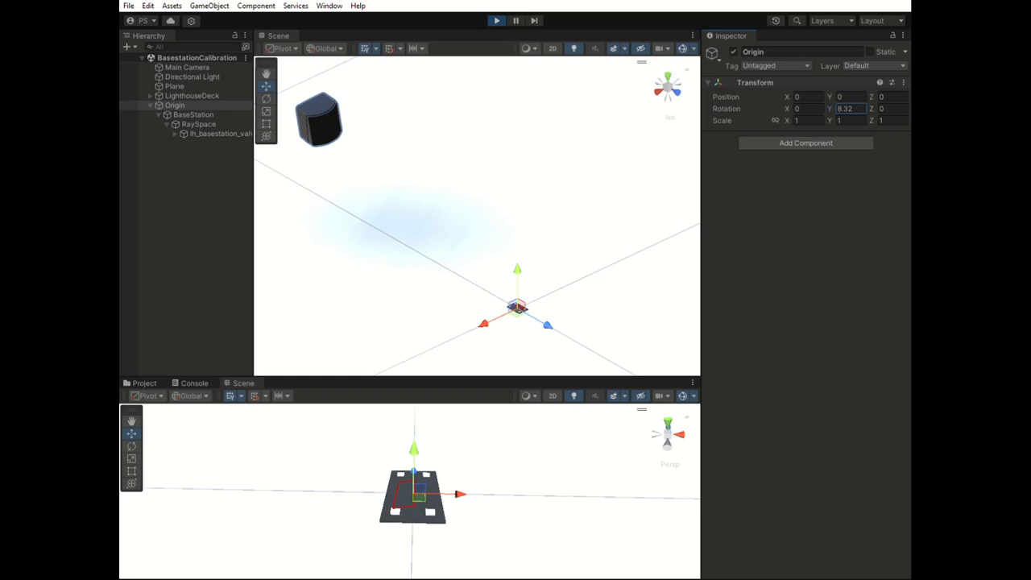
pyautogui.moveTo(372, 463)
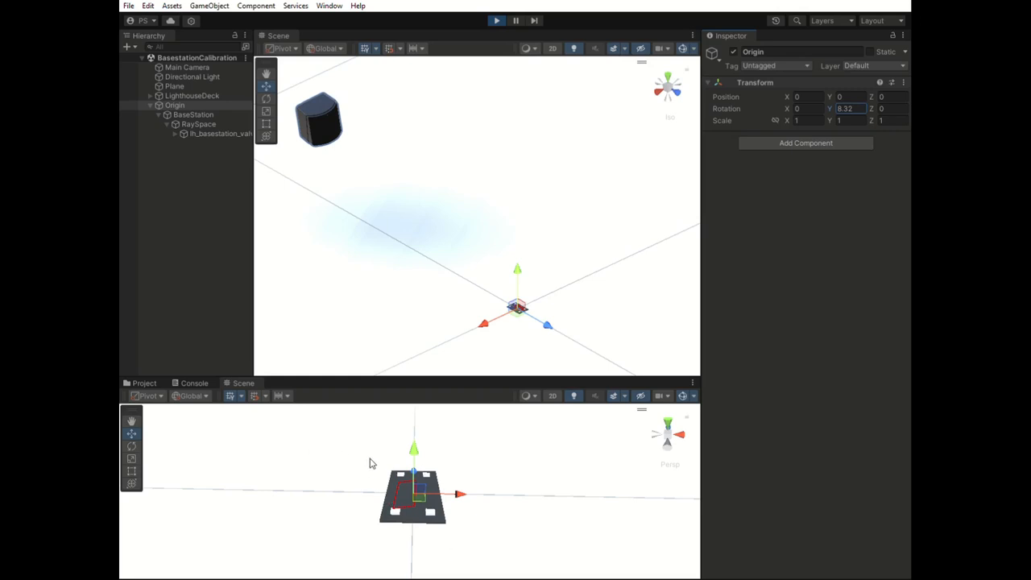
pyautogui.moveTo(429, 435)
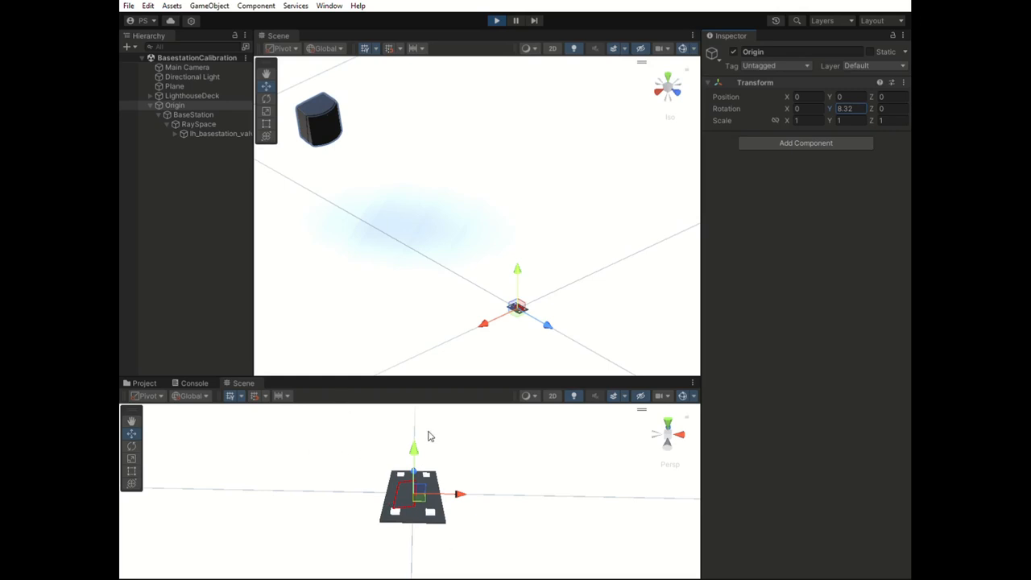
pyautogui.moveTo(497, 253)
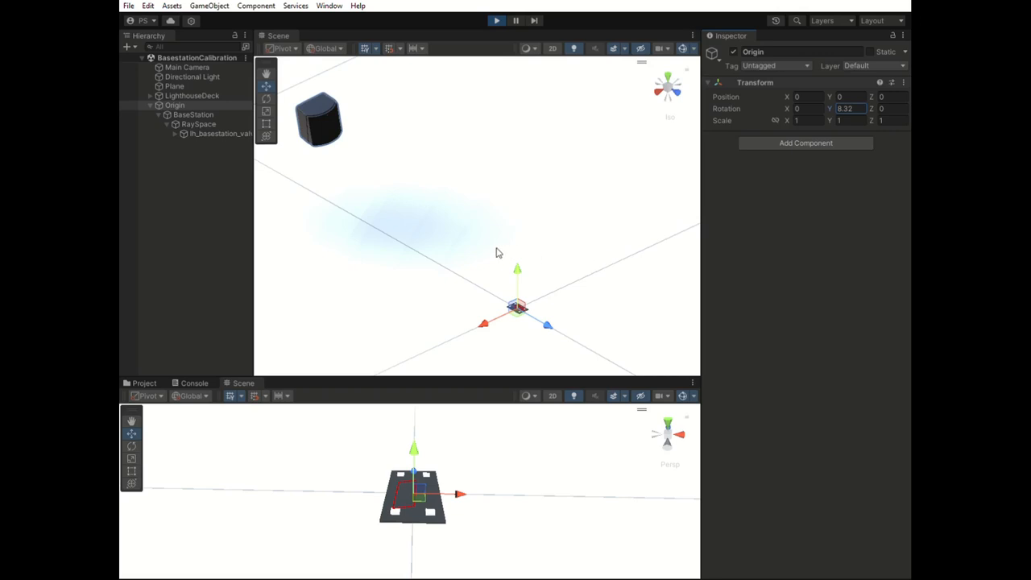
pyautogui.click(193, 114)
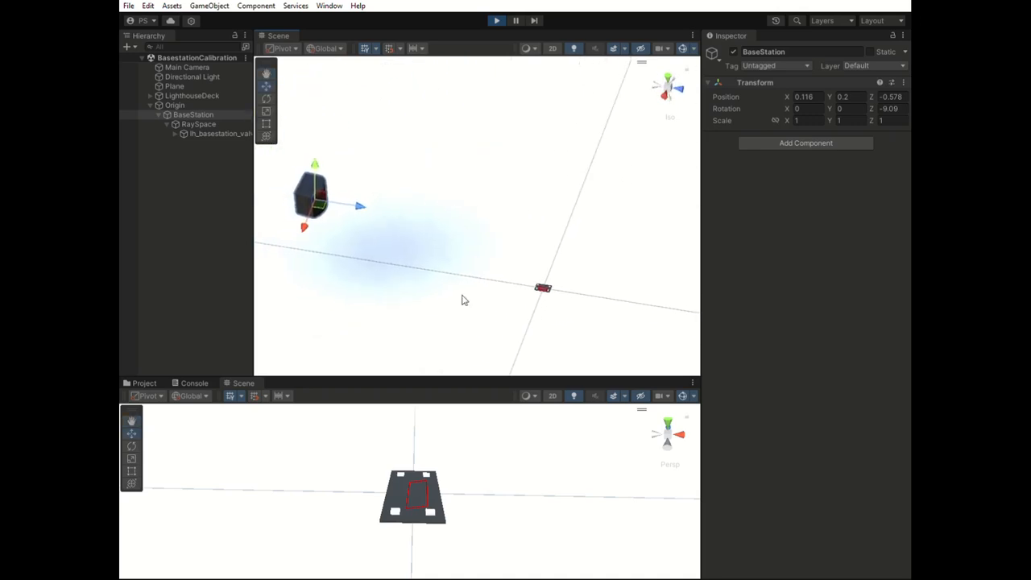
pyautogui.moveTo(443, 282)
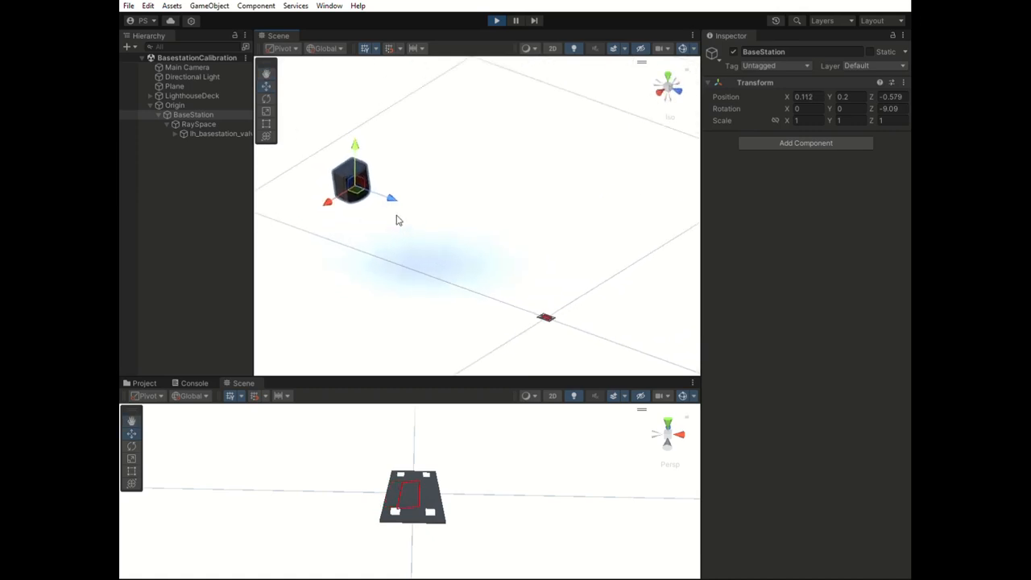
pyautogui.moveTo(405, 218)
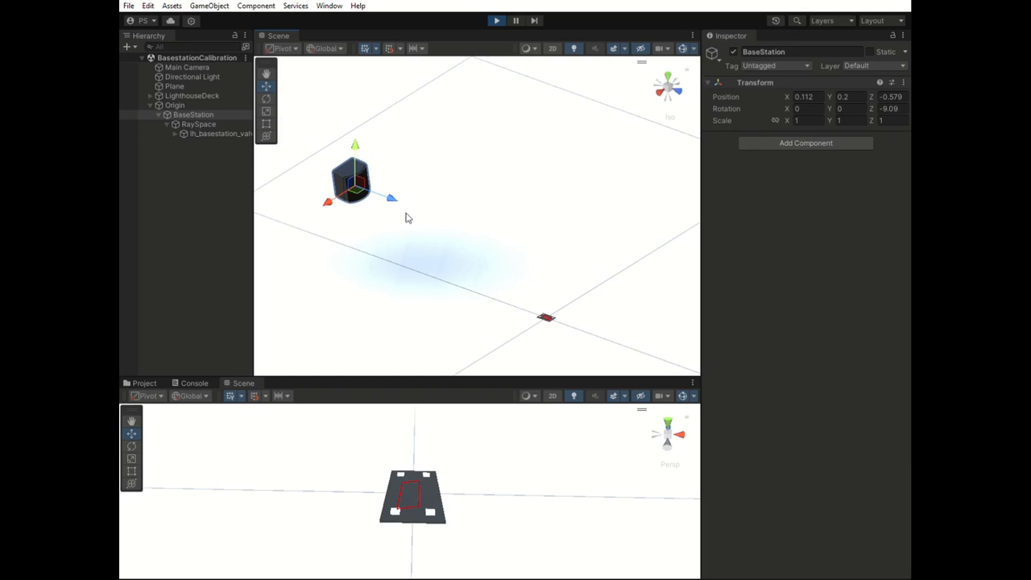
pyautogui.moveTo(395, 208)
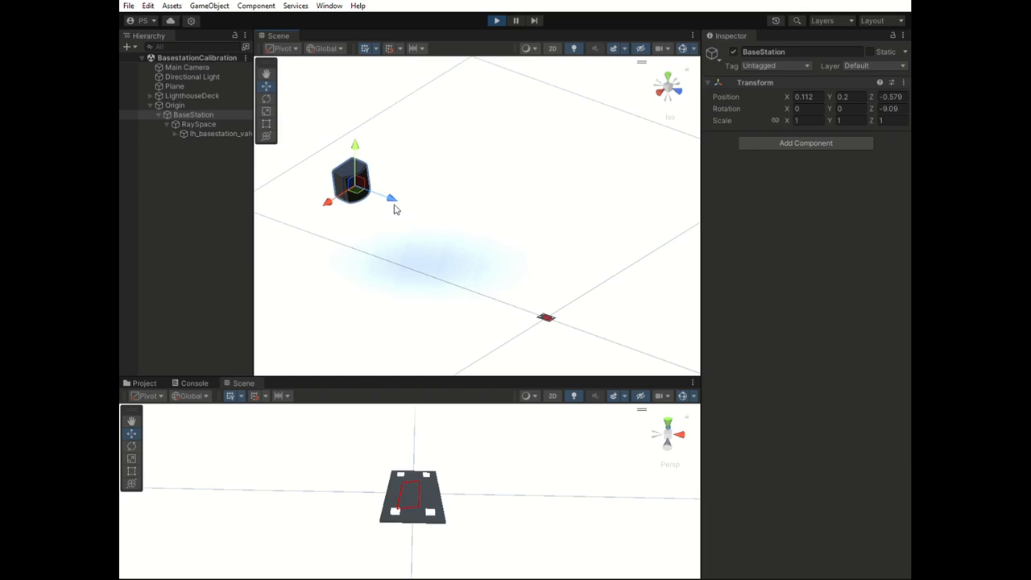
pyautogui.moveTo(394, 490)
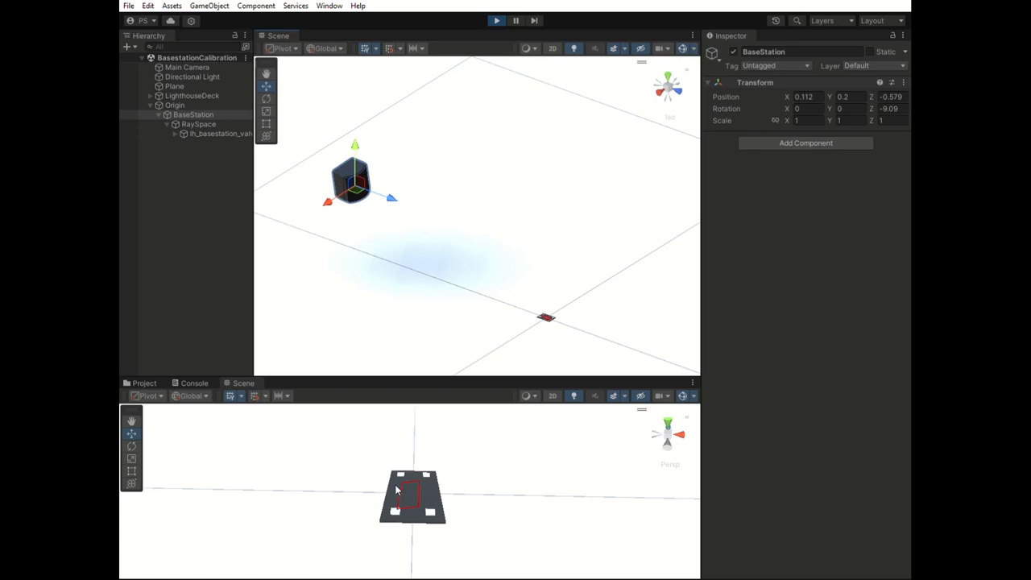
pyautogui.moveTo(400, 501)
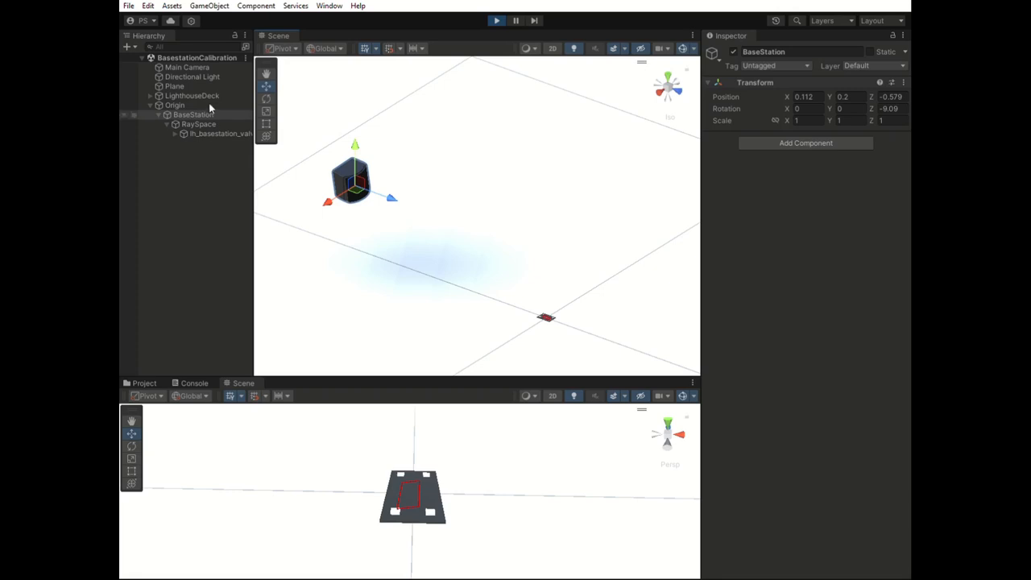
# Move RaySpace with local-axis handles to shift the projection
pyautogui.click(198, 124)
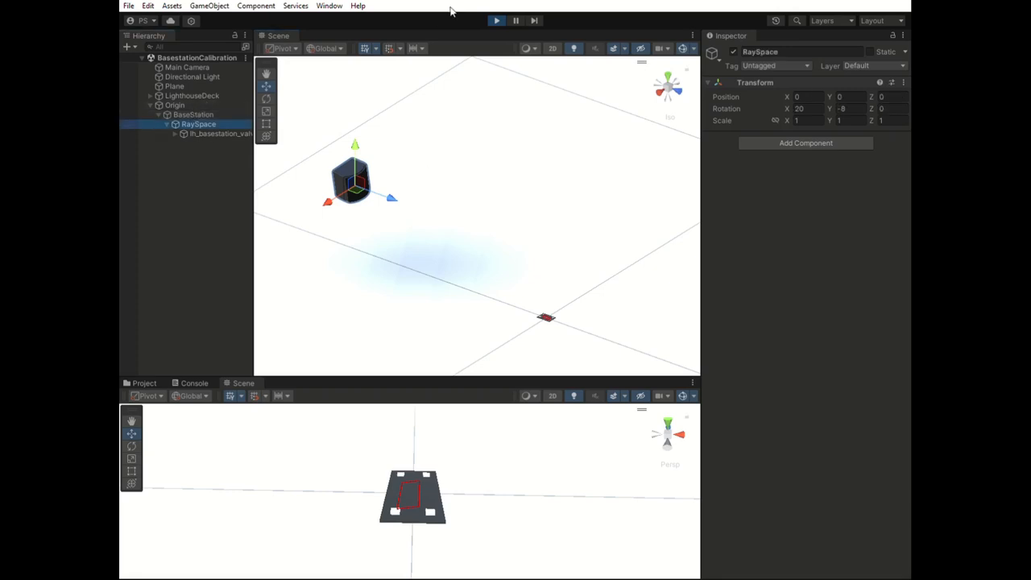
pyautogui.click(325, 48)
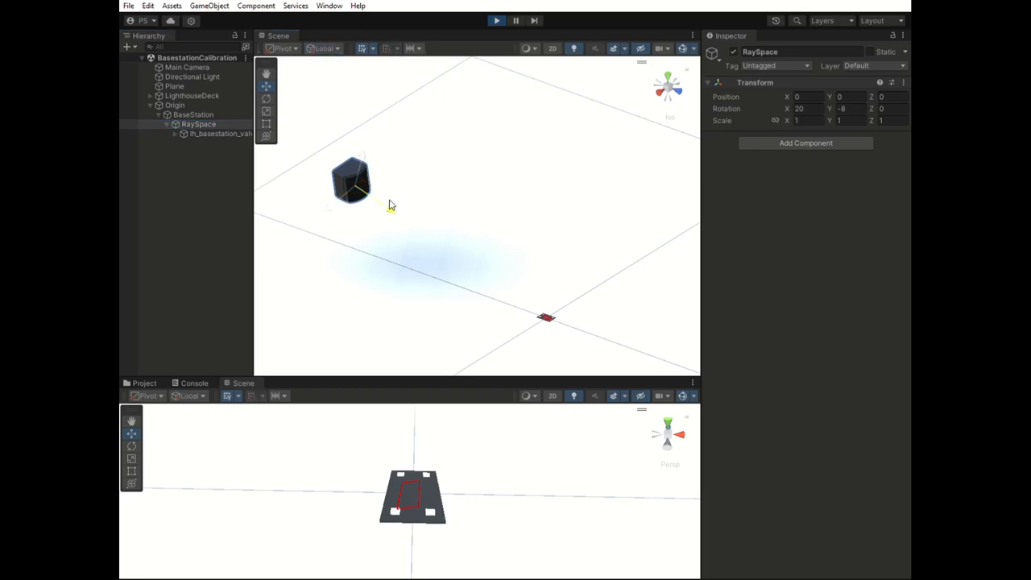
pyautogui.moveTo(351, 181); pyautogui.dragTo(339, 173)
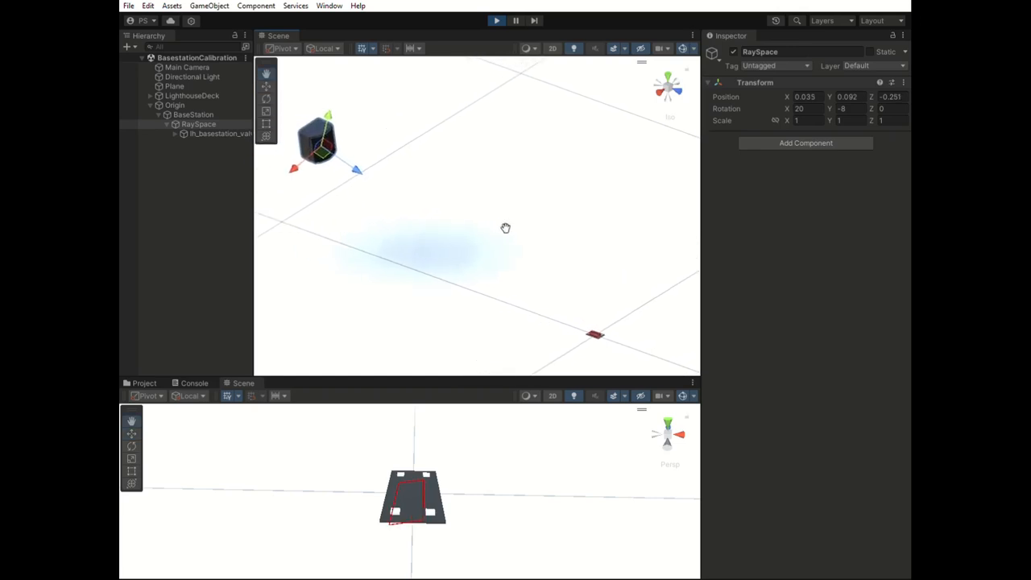
# Nudge BaseStation to align the projection, then select lh_basestation_valve_gen2
pyautogui.click(193, 115)
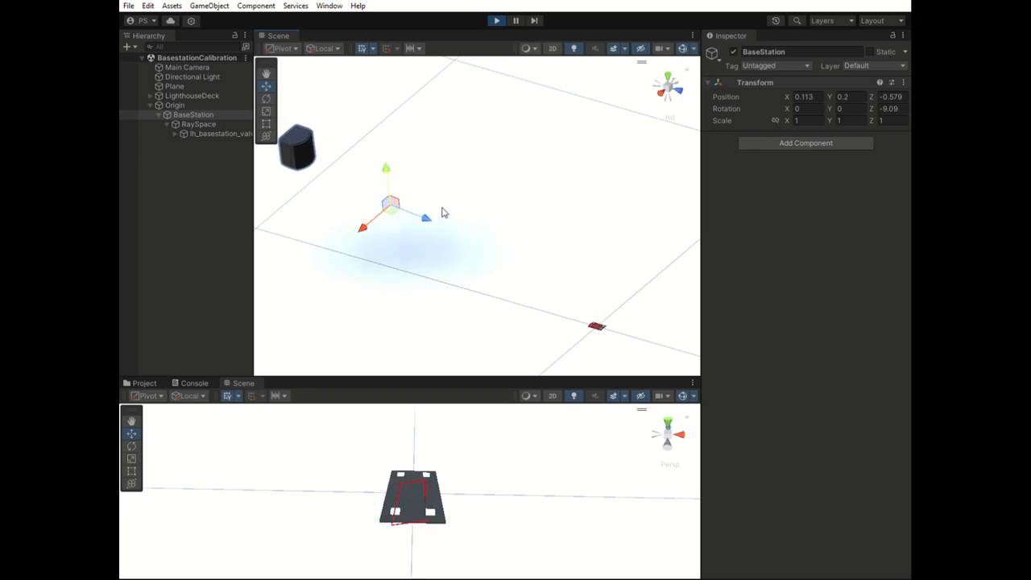
pyautogui.moveTo(440, 212); pyautogui.dragTo(423, 207)
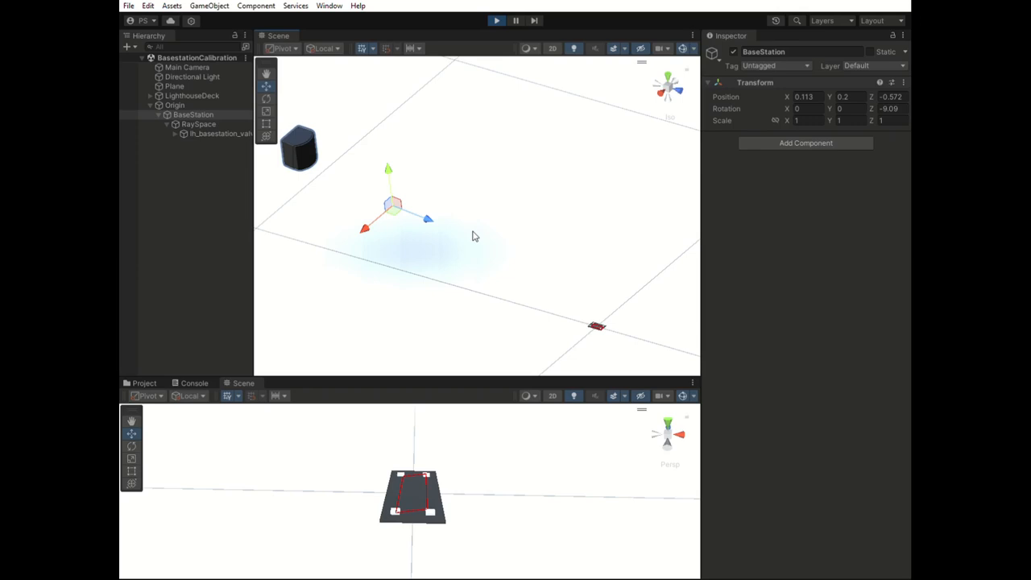
pyautogui.click(220, 133)
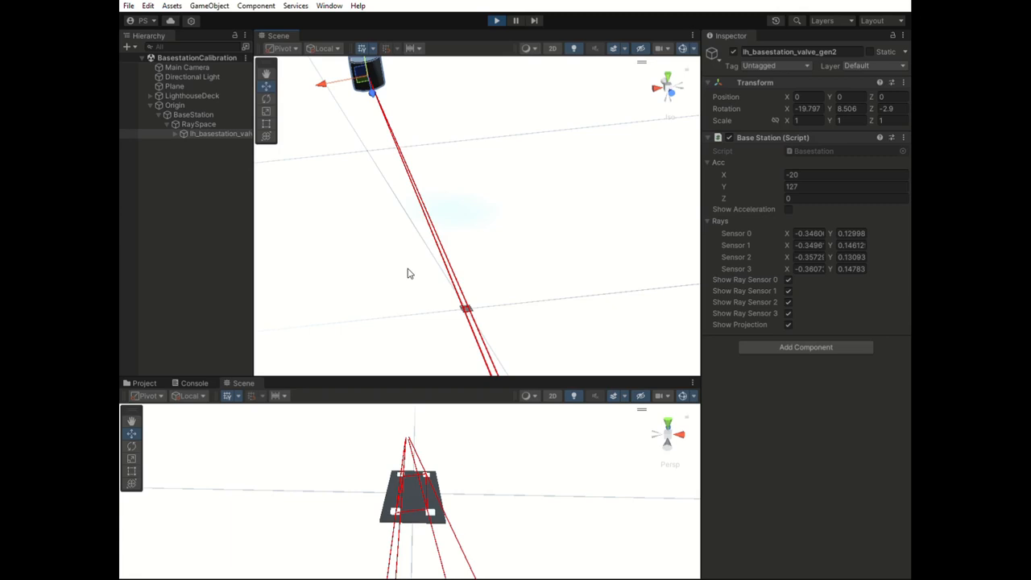
# Select BaseStation, then reselect the lh_basestation_valve_gen2 model in the Hierarchy
pyautogui.click(192, 114)
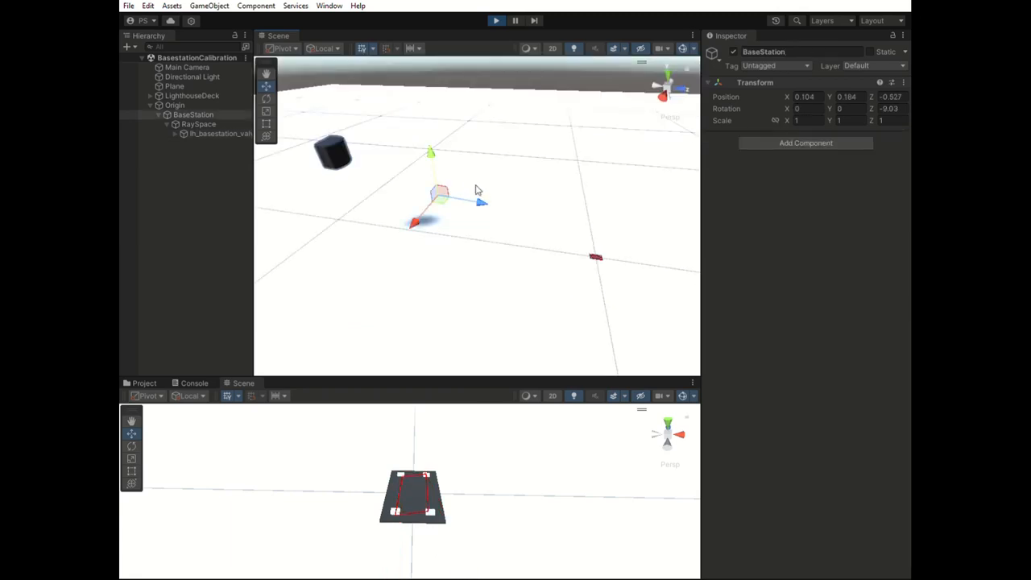
pyautogui.moveTo(474, 182)
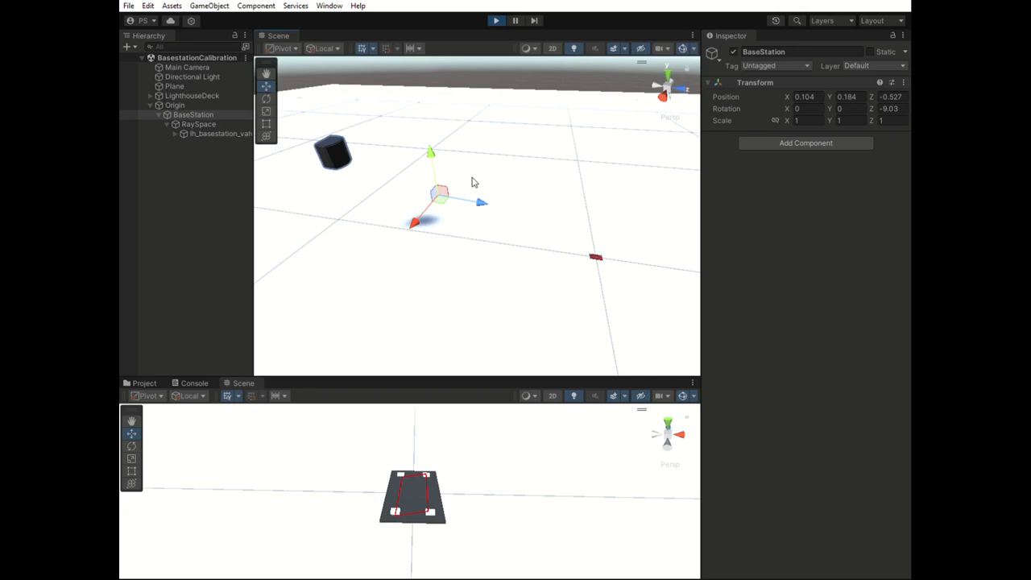
pyautogui.click(218, 133)
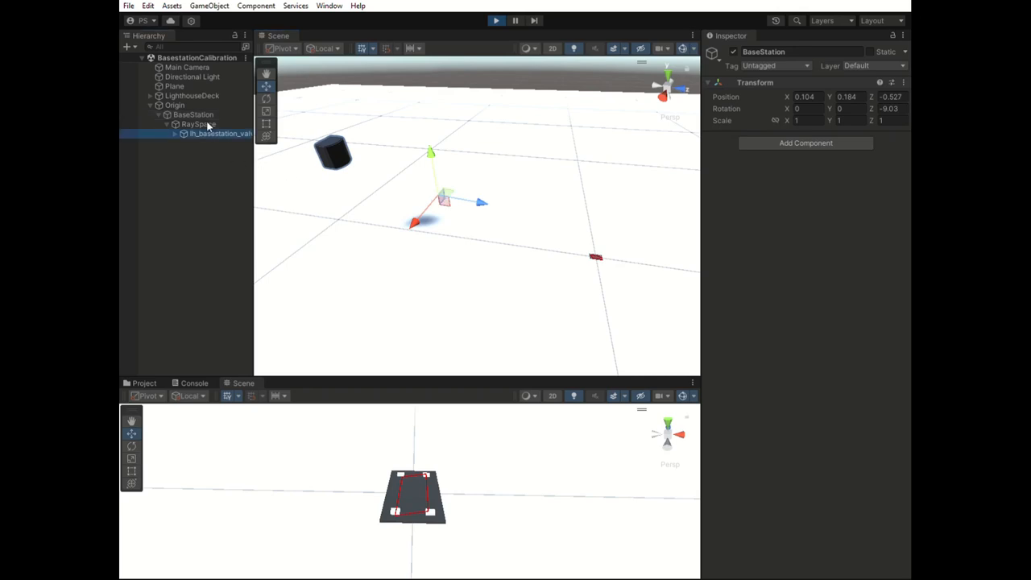
pyautogui.click(219, 133)
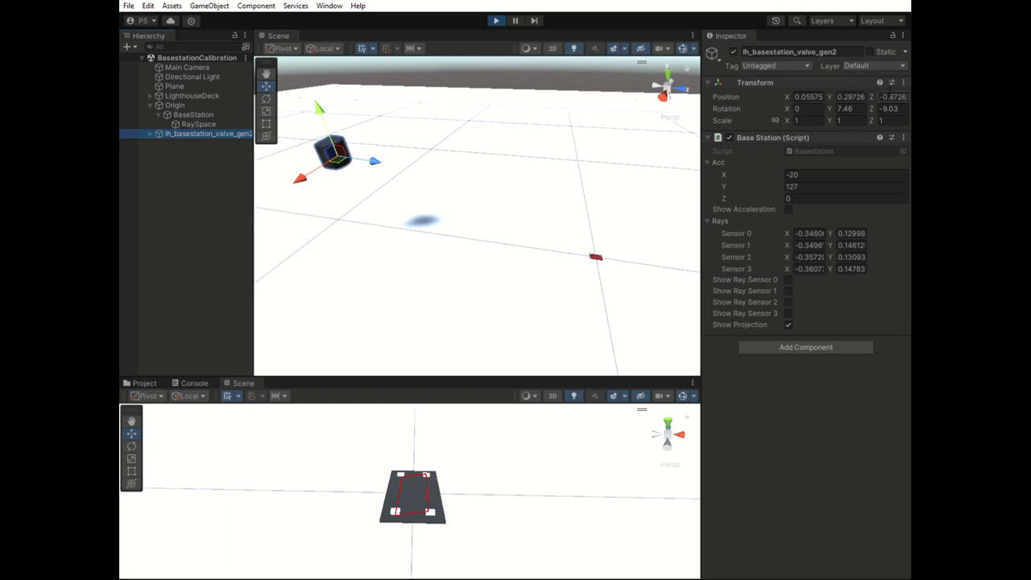
pyautogui.moveTo(474, 183)
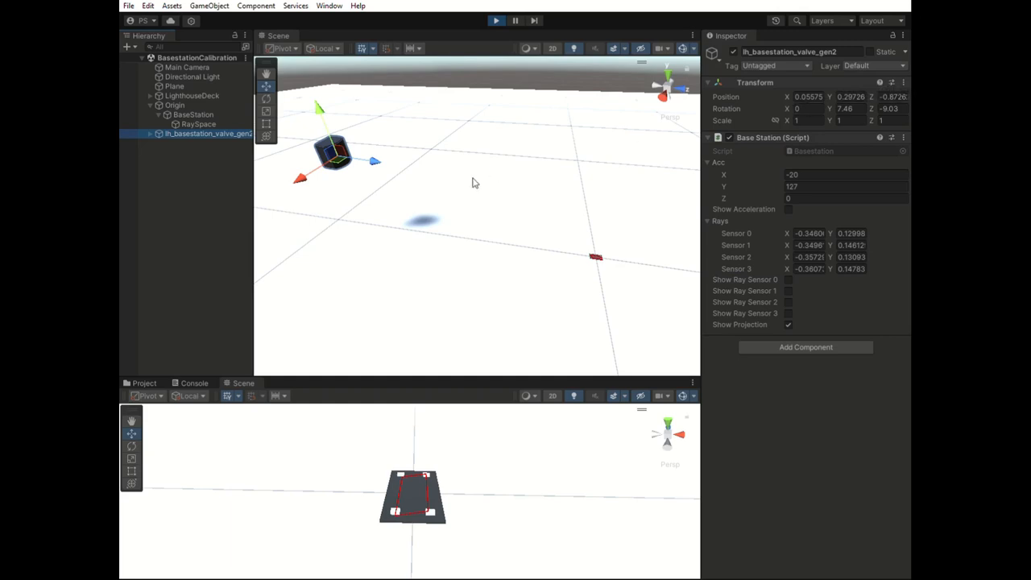